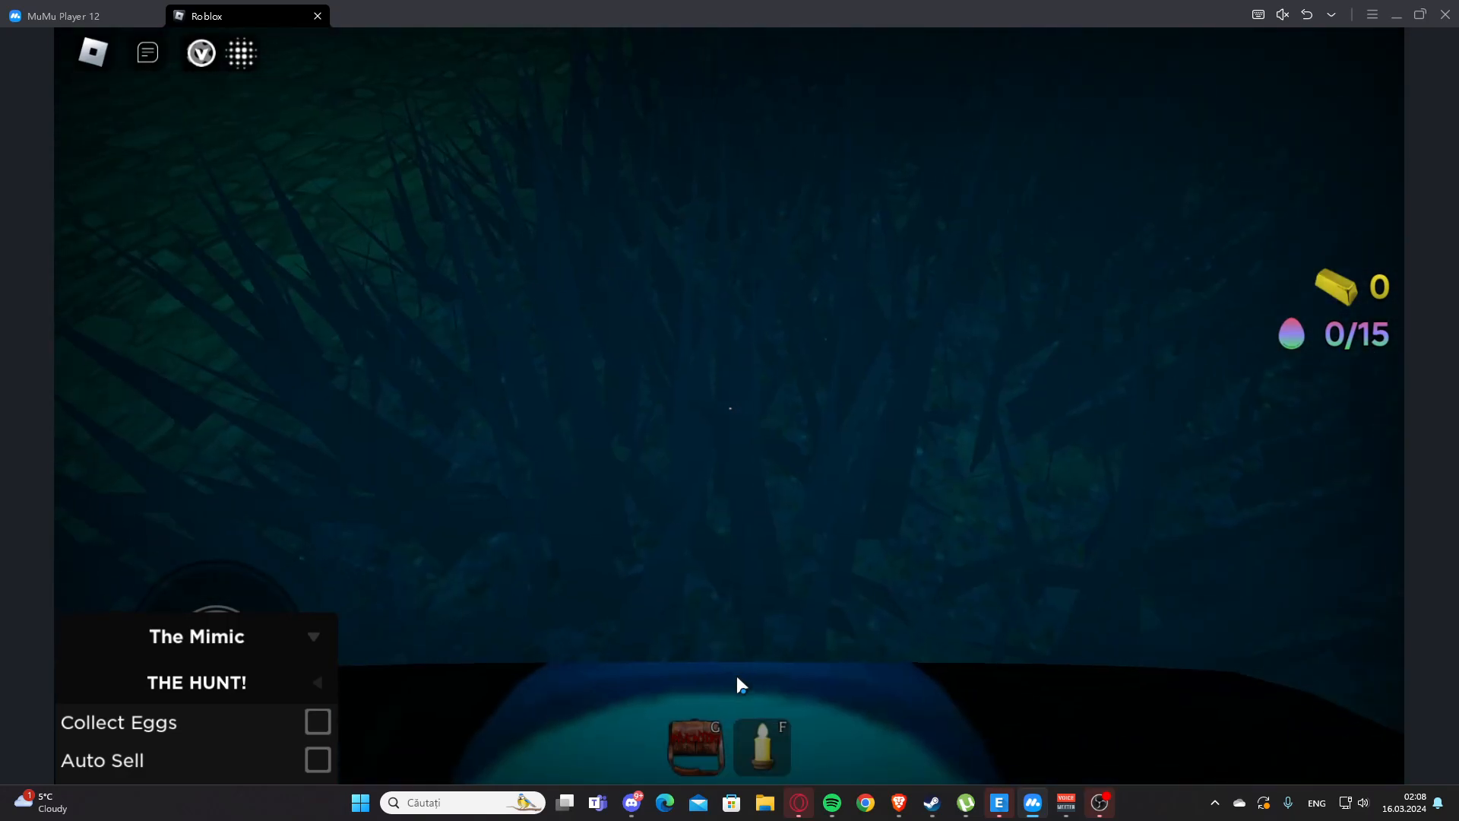
# Step: Enable Collect Eggs and Auto Sell in the script panel and pick up nearby eggs with E
pyautogui.click(316, 720)
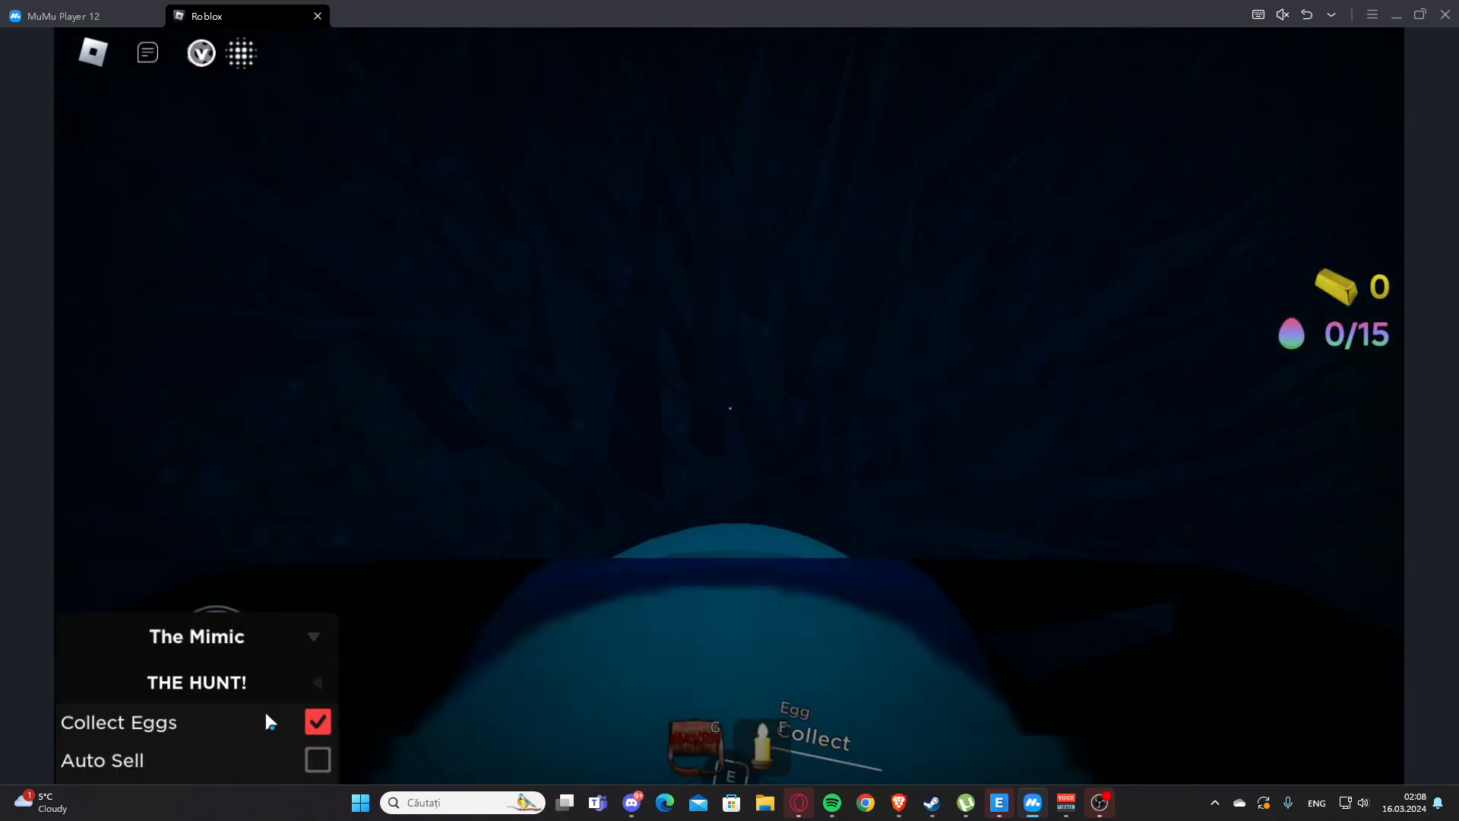
pyautogui.press('e')
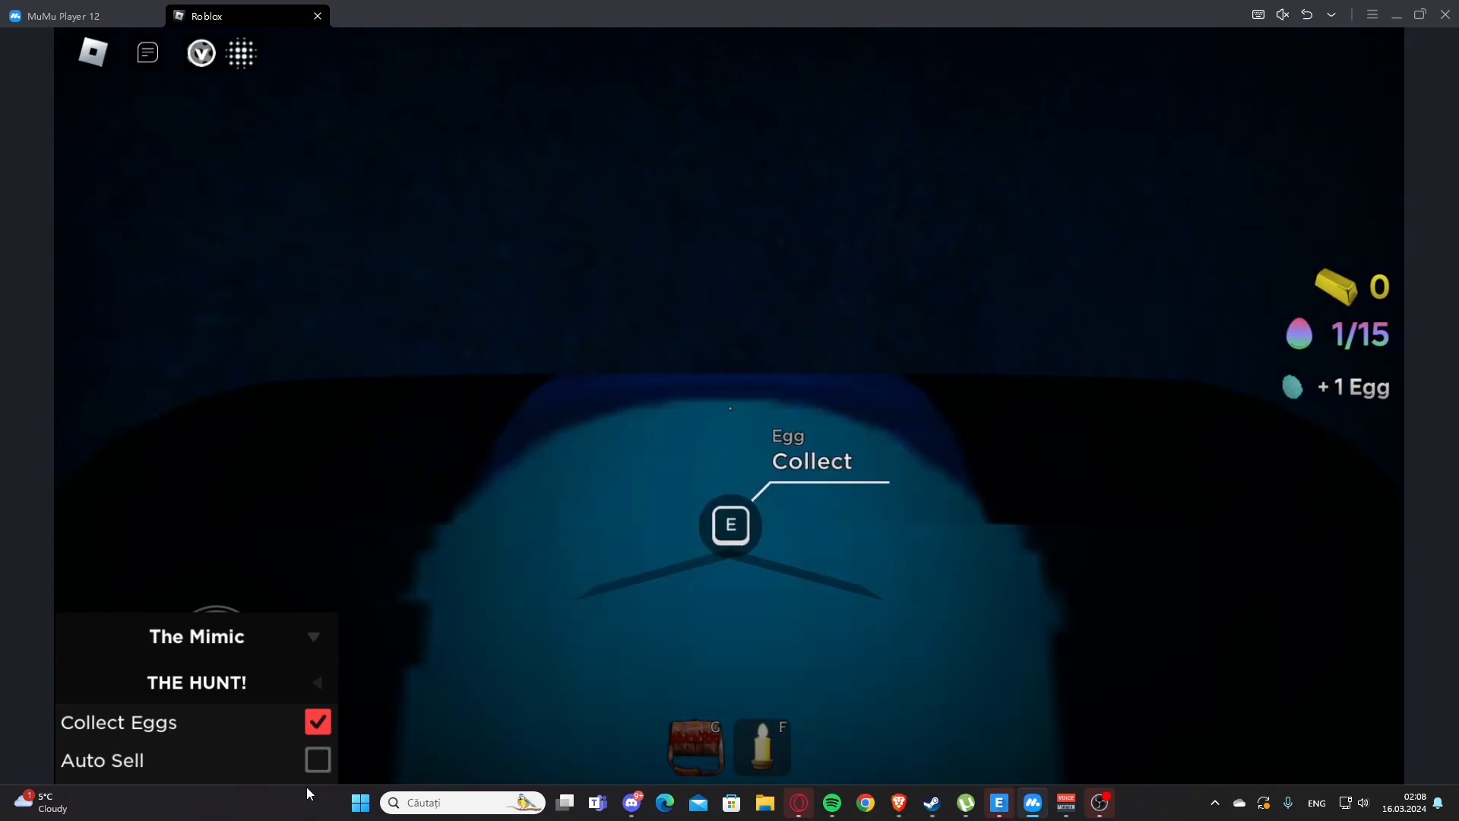
pyautogui.click(316, 760)
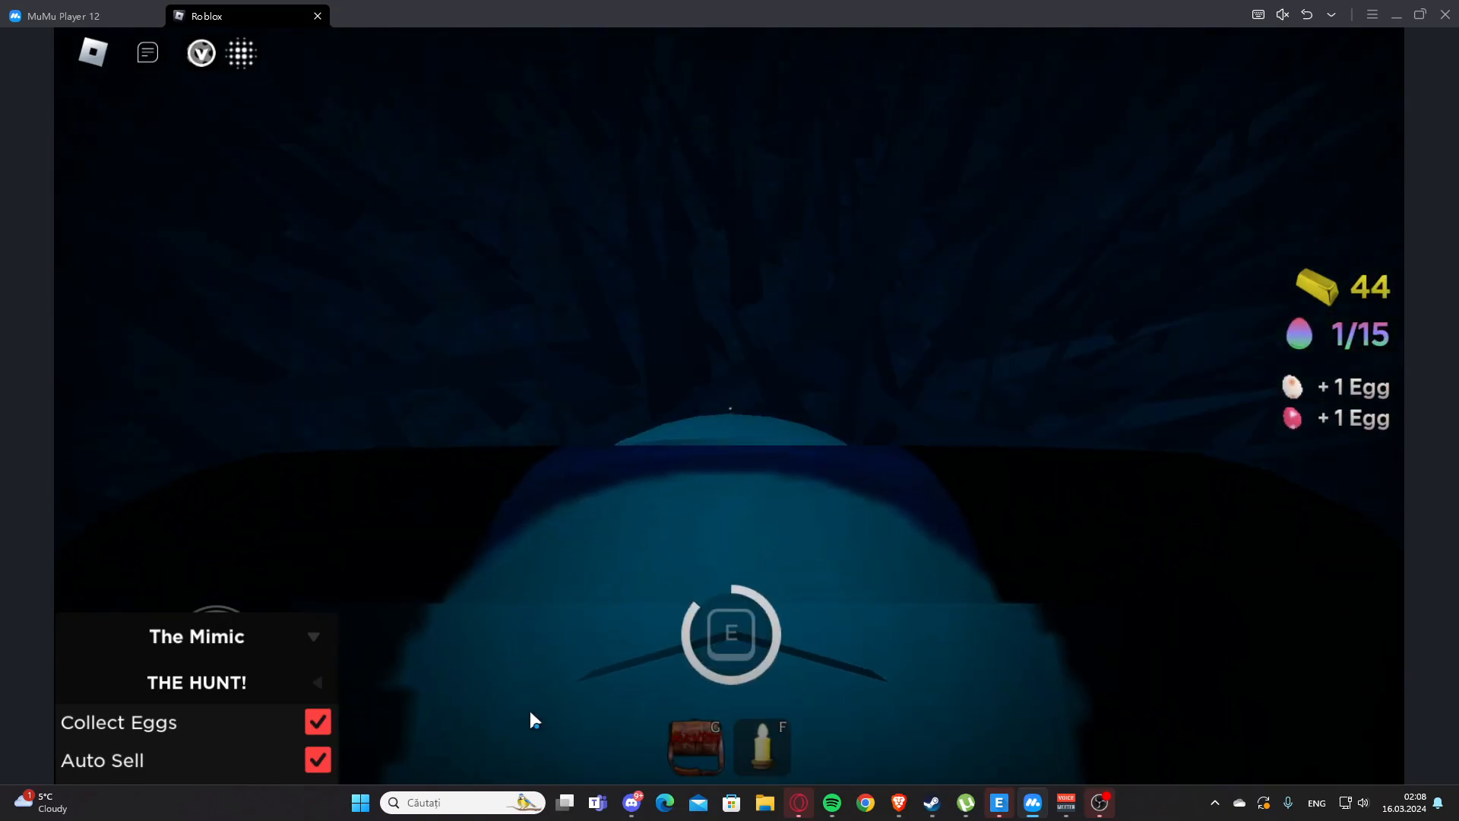
pyautogui.press('e')
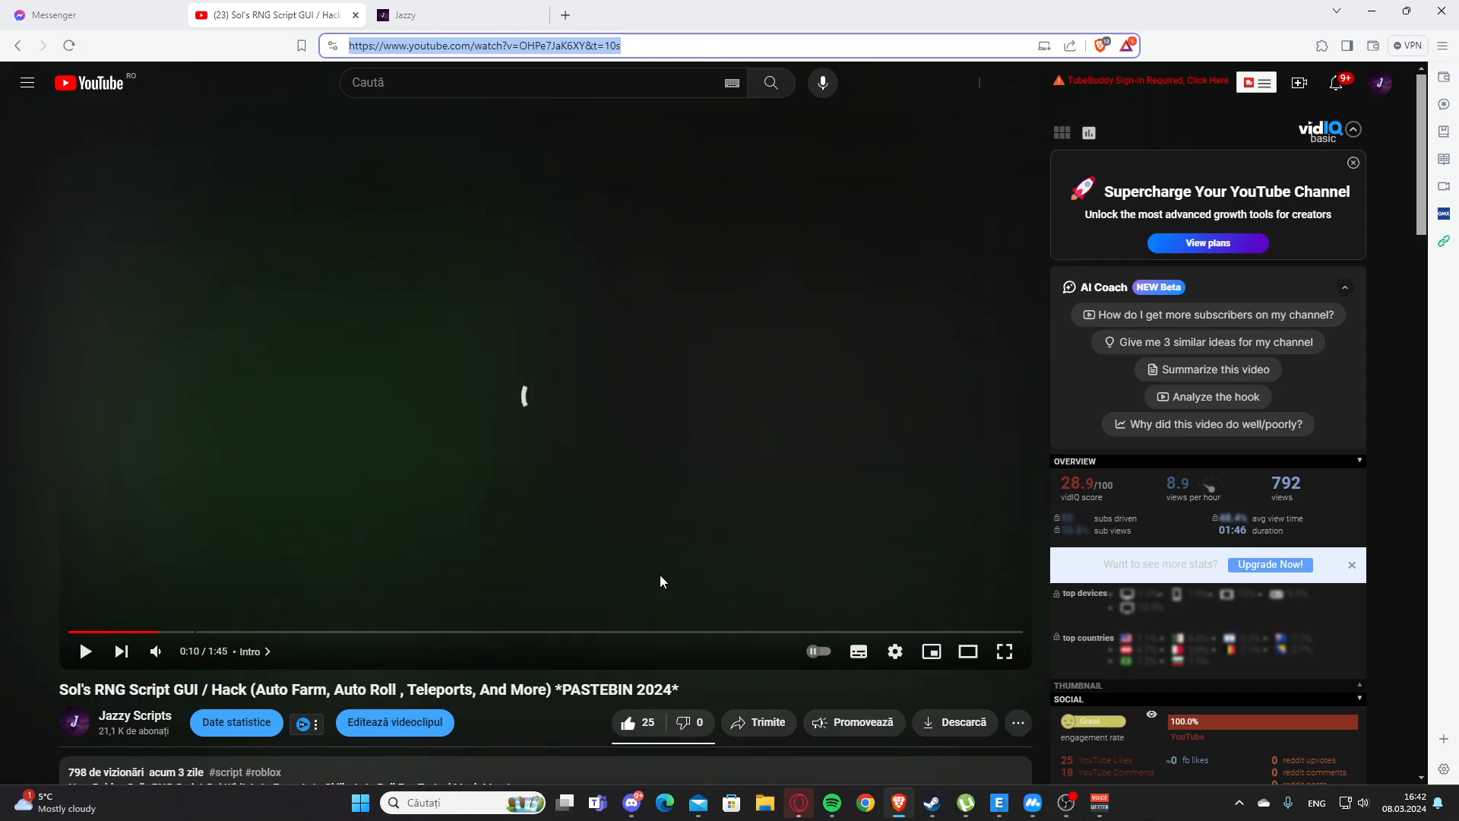
# Step: Follow the Script 1 link in the Sol's RNG video description to the Jazzy Scripts page
pyautogui.scroll(-3)
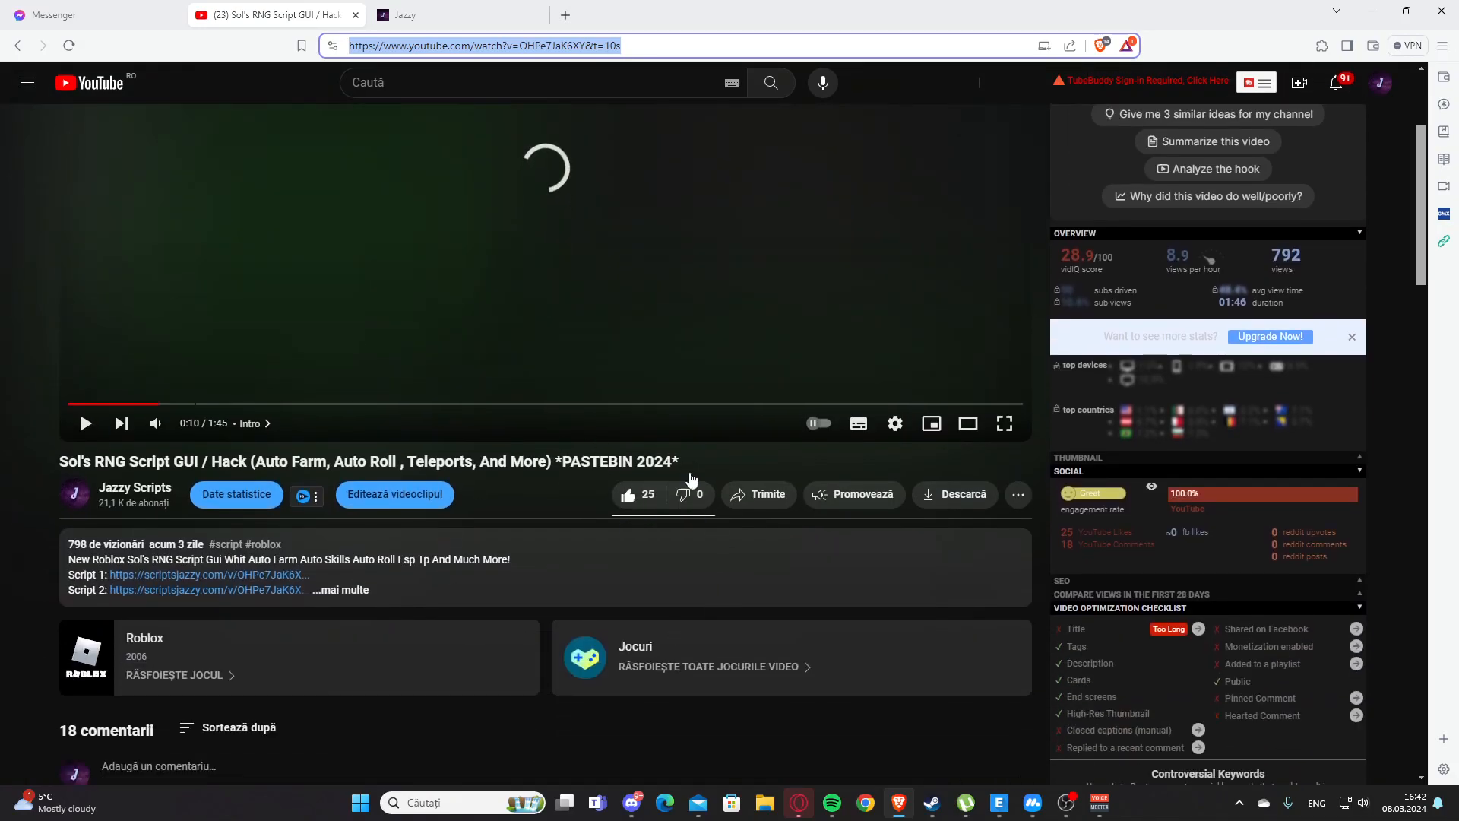
pyautogui.click(339, 590)
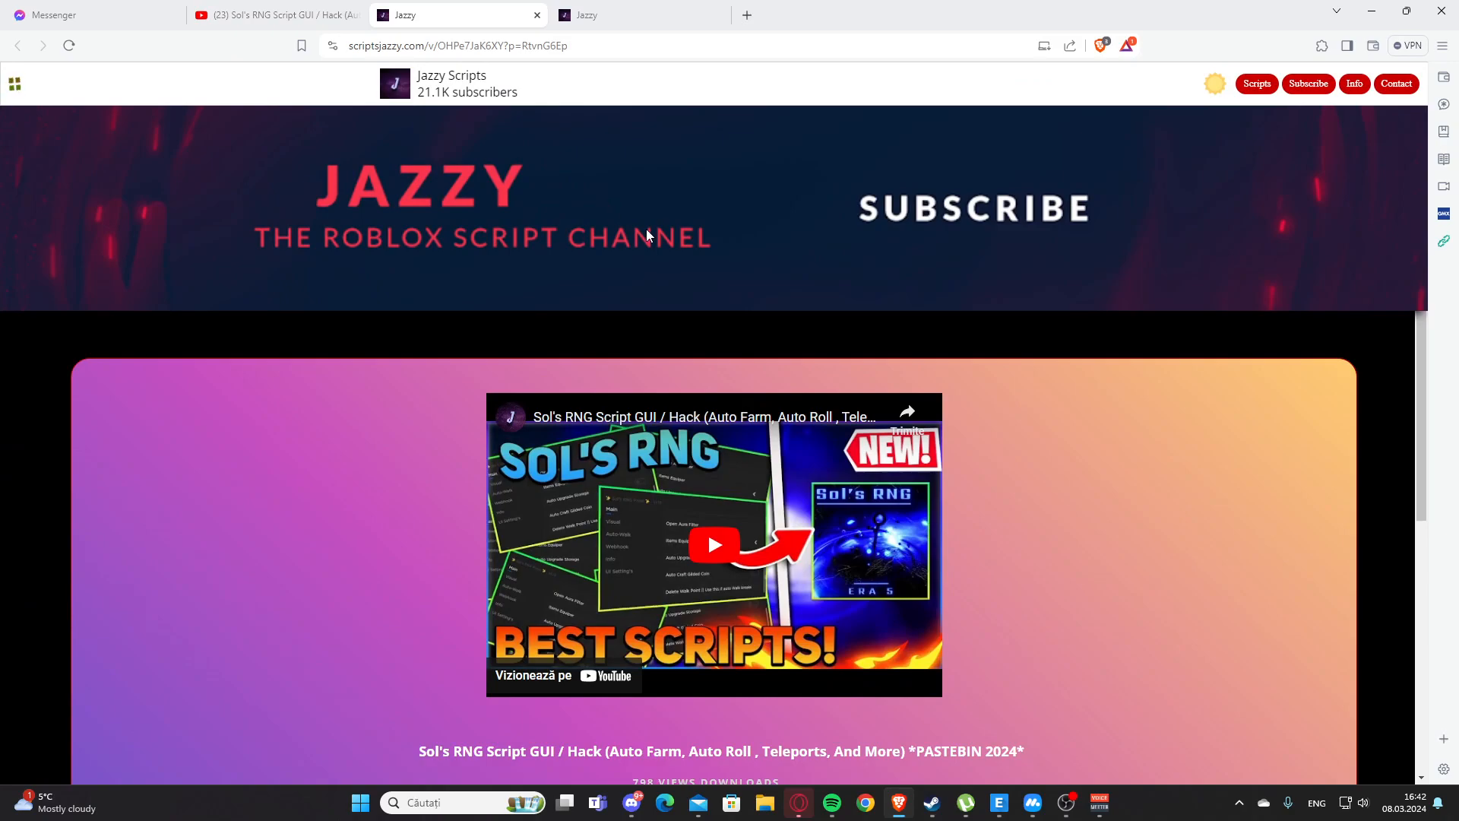
# Step: Scroll the scriptsjazzy Sol's RNG post down to its Script 1 CLICK HERE link
pyautogui.scroll(-3)
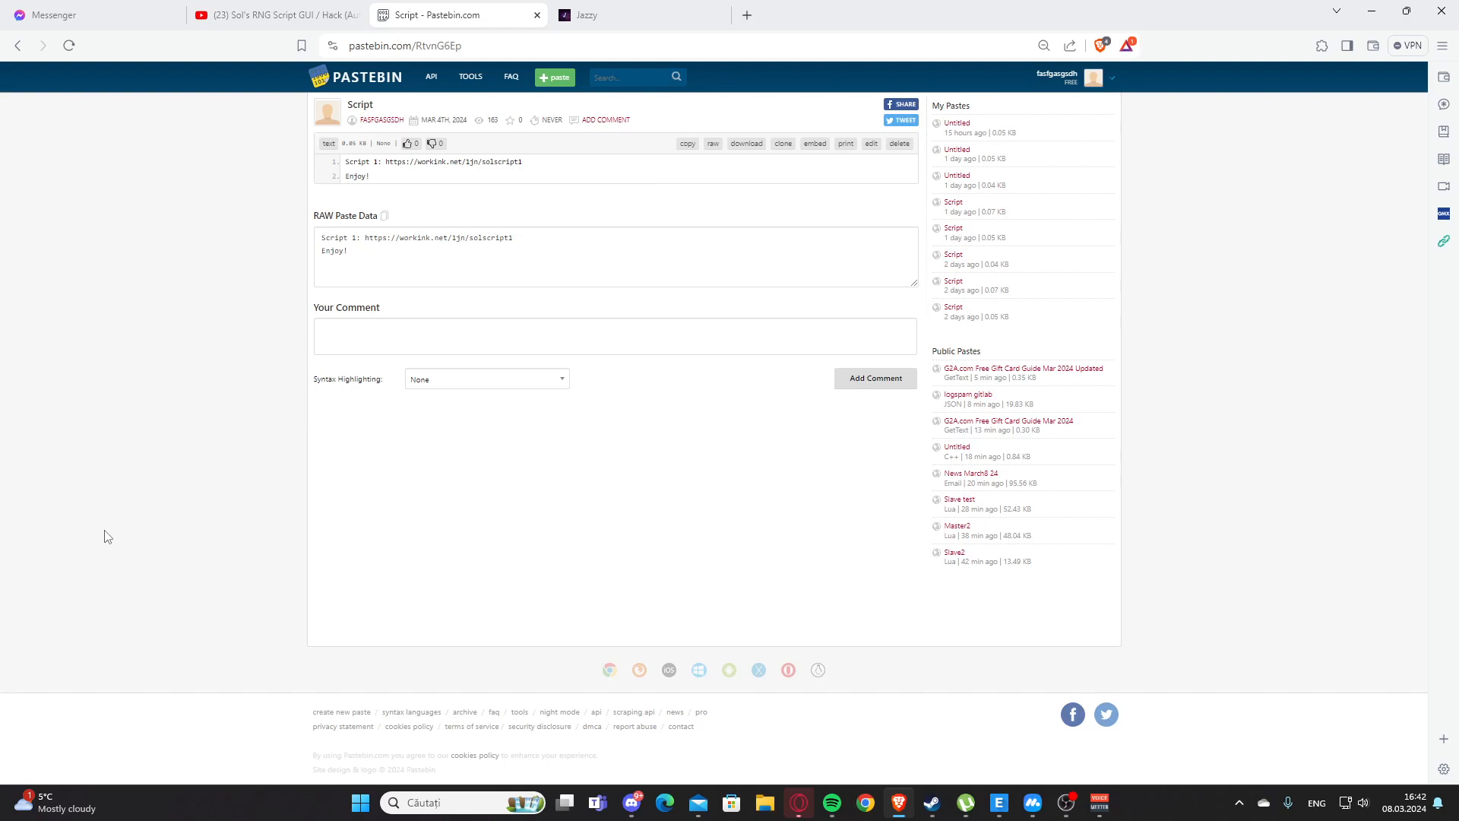
pyautogui.moveTo(596, 197)
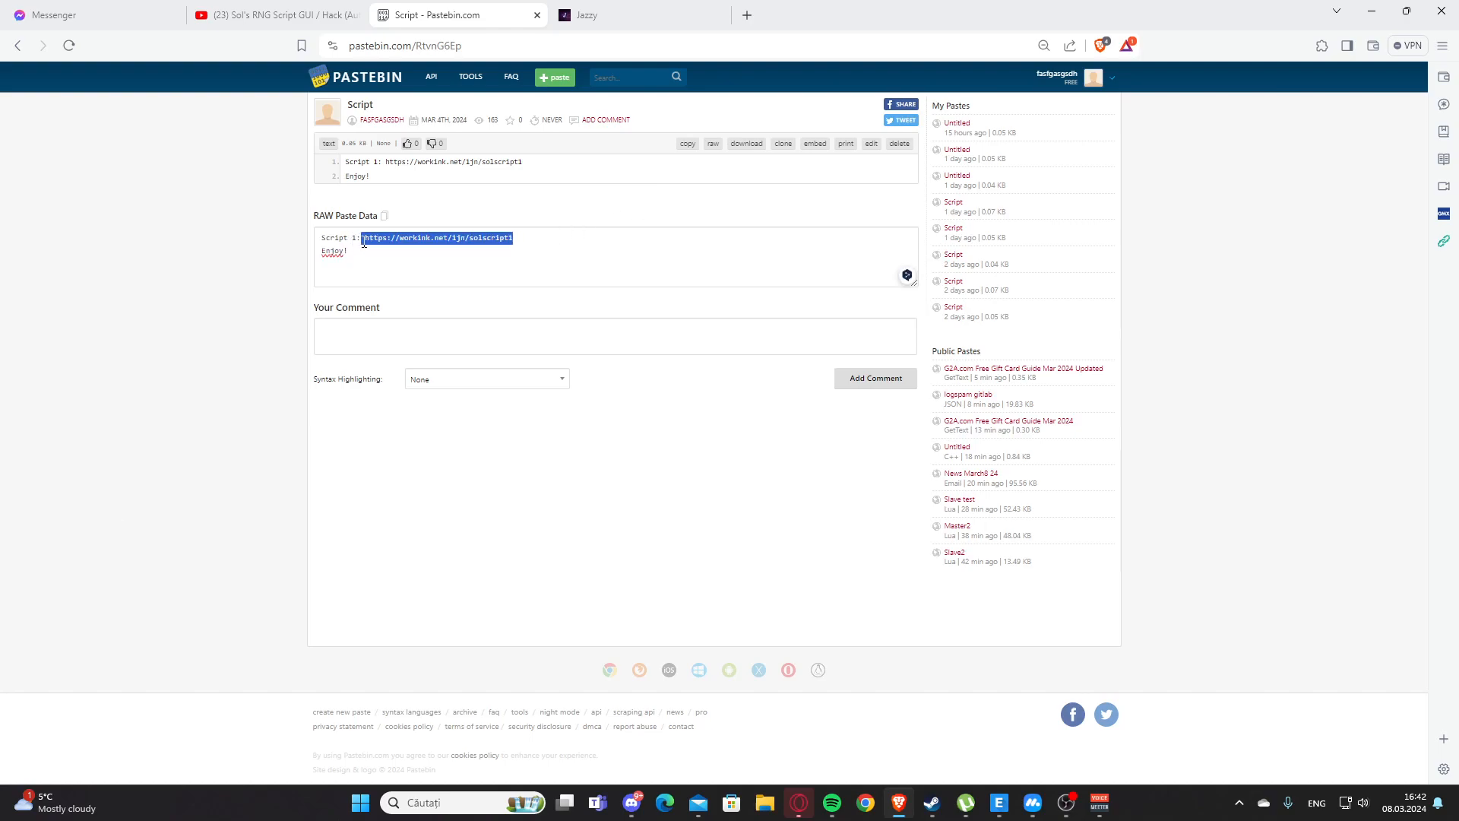
# Step: Open the selected solscript1 work.ink link from RAW Paste Data via Accesează
pyautogui.rightClick(438, 237)
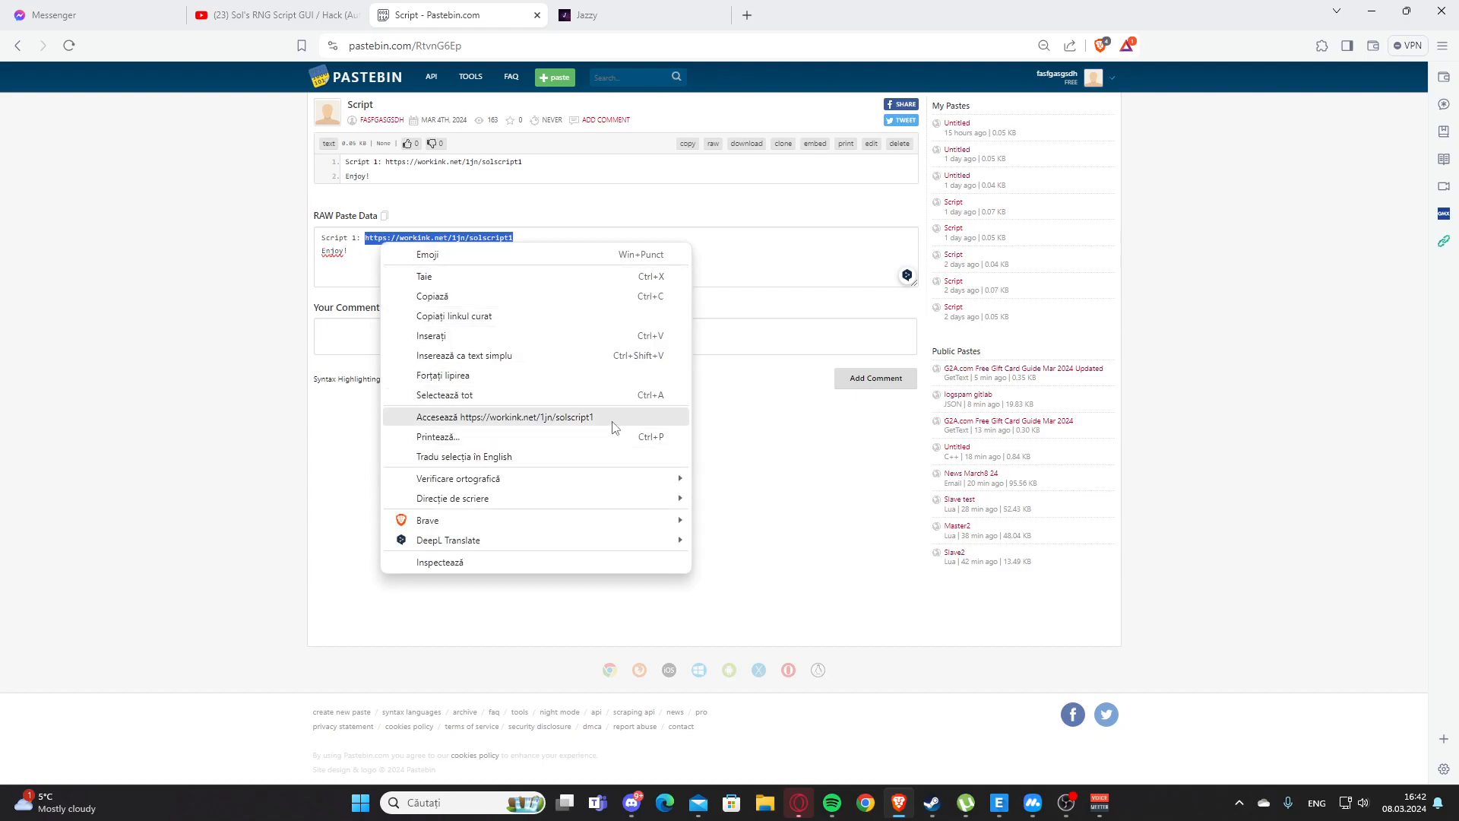
pyautogui.click(504, 416)
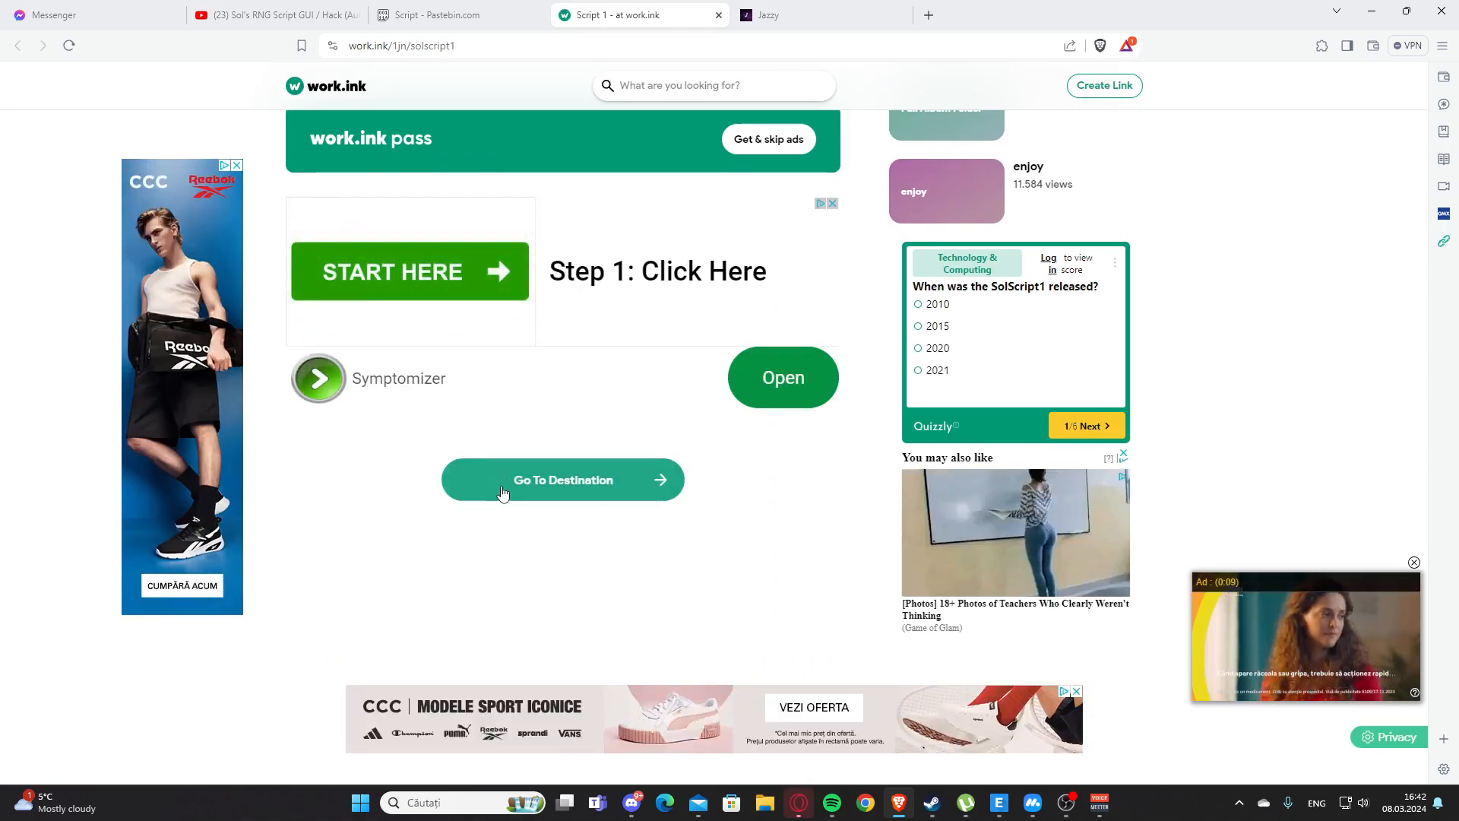
# Step: Proceed with Go To Destination on the work.ink solscript1 page
pyautogui.click(563, 479)
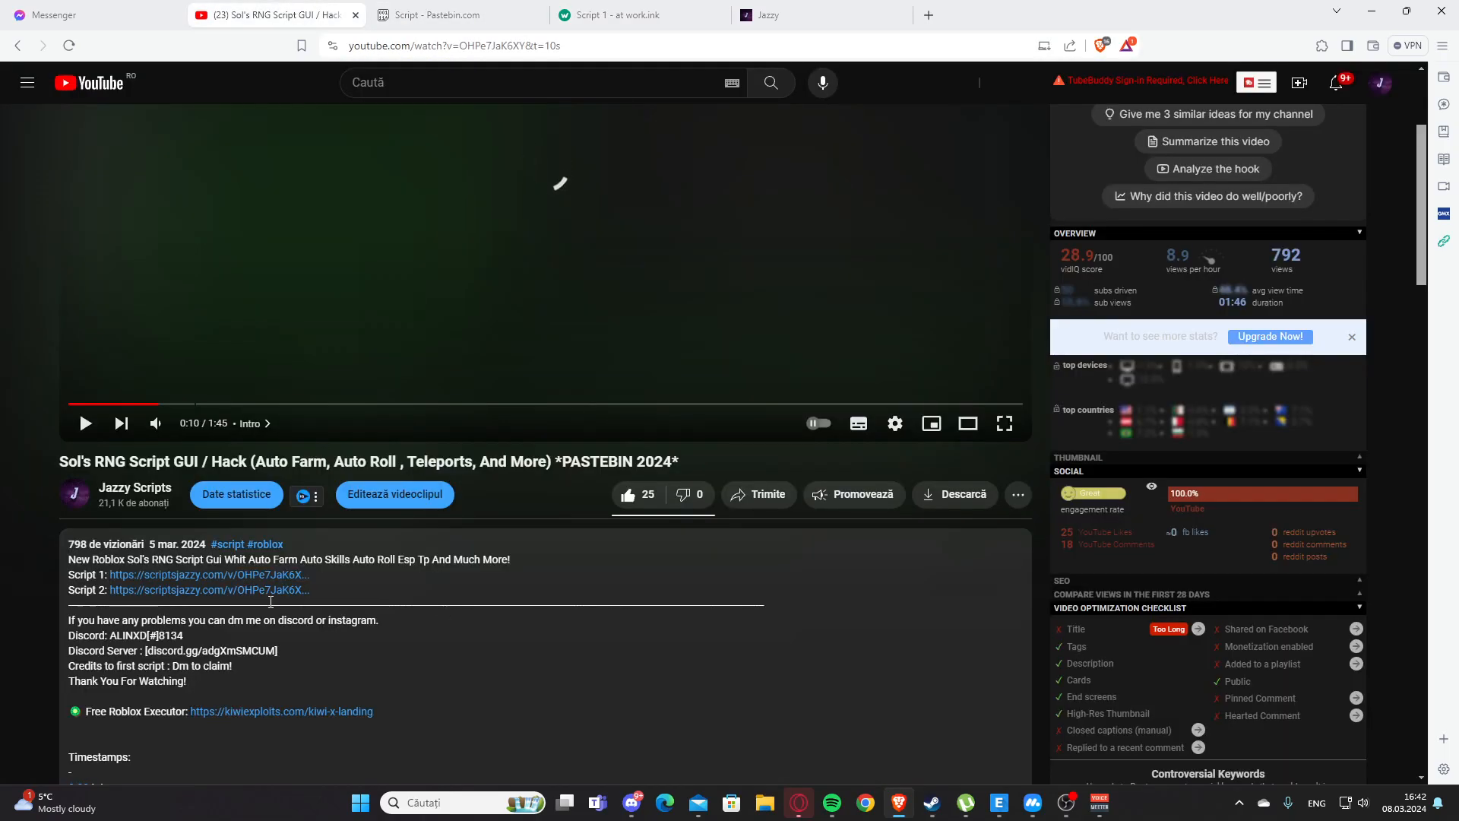
# Step: Follow Script 2 from the description through scriptsjazzy to its Pastebin solscript2 paste
pyautogui.click(209, 590)
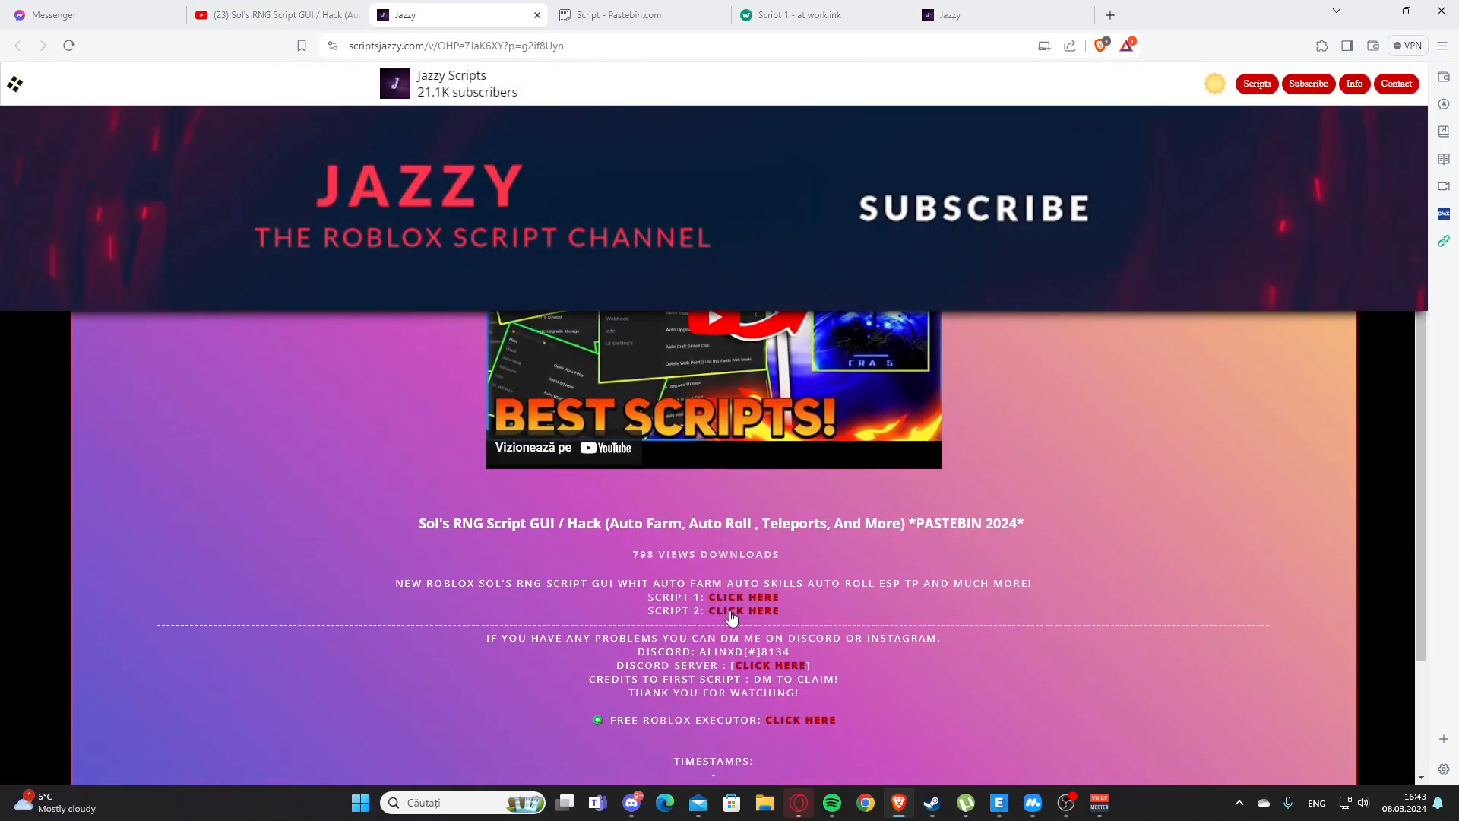
pyautogui.click(744, 611)
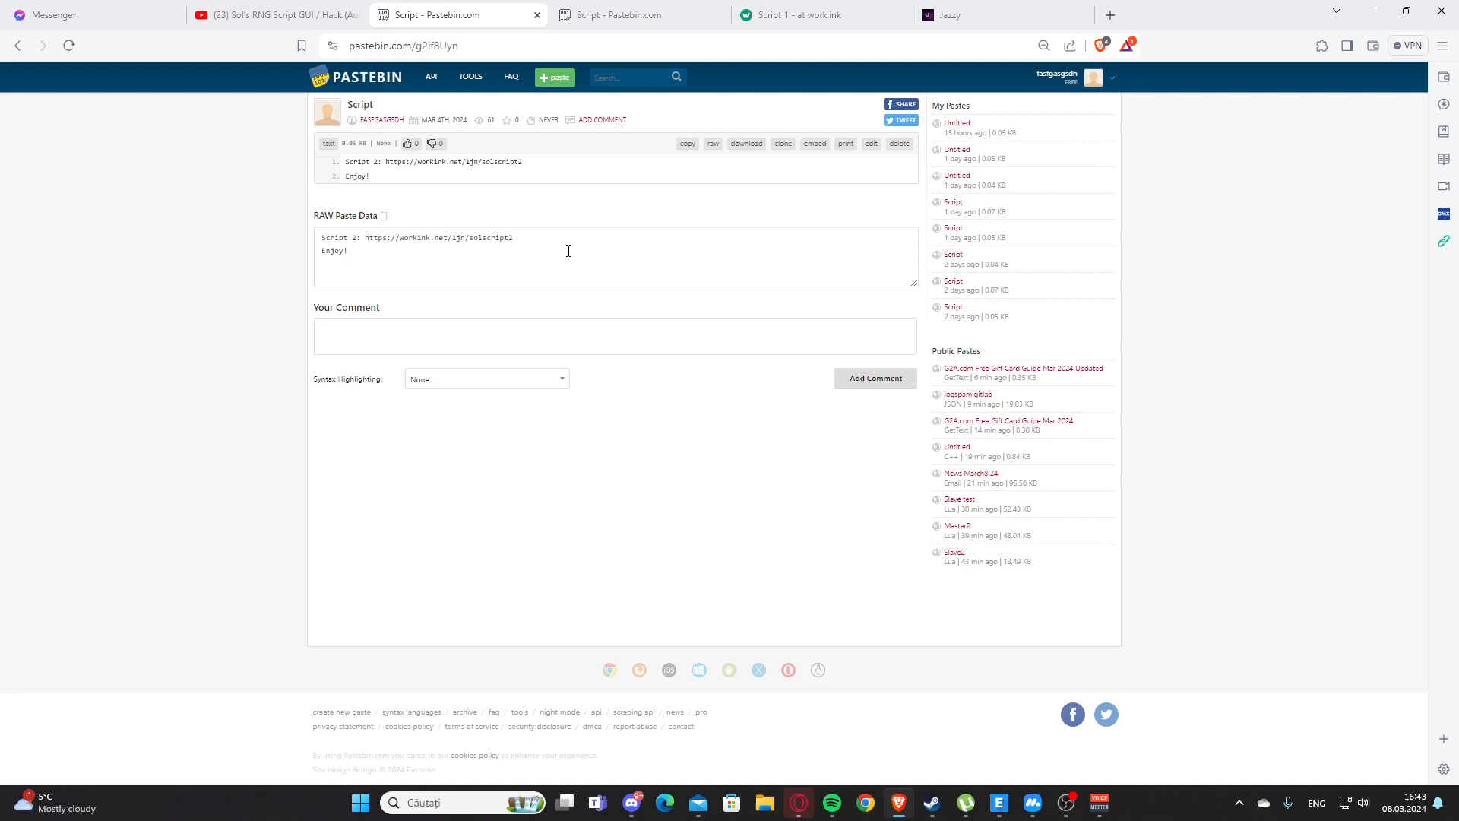
pyautogui.moveTo(1146, 6)
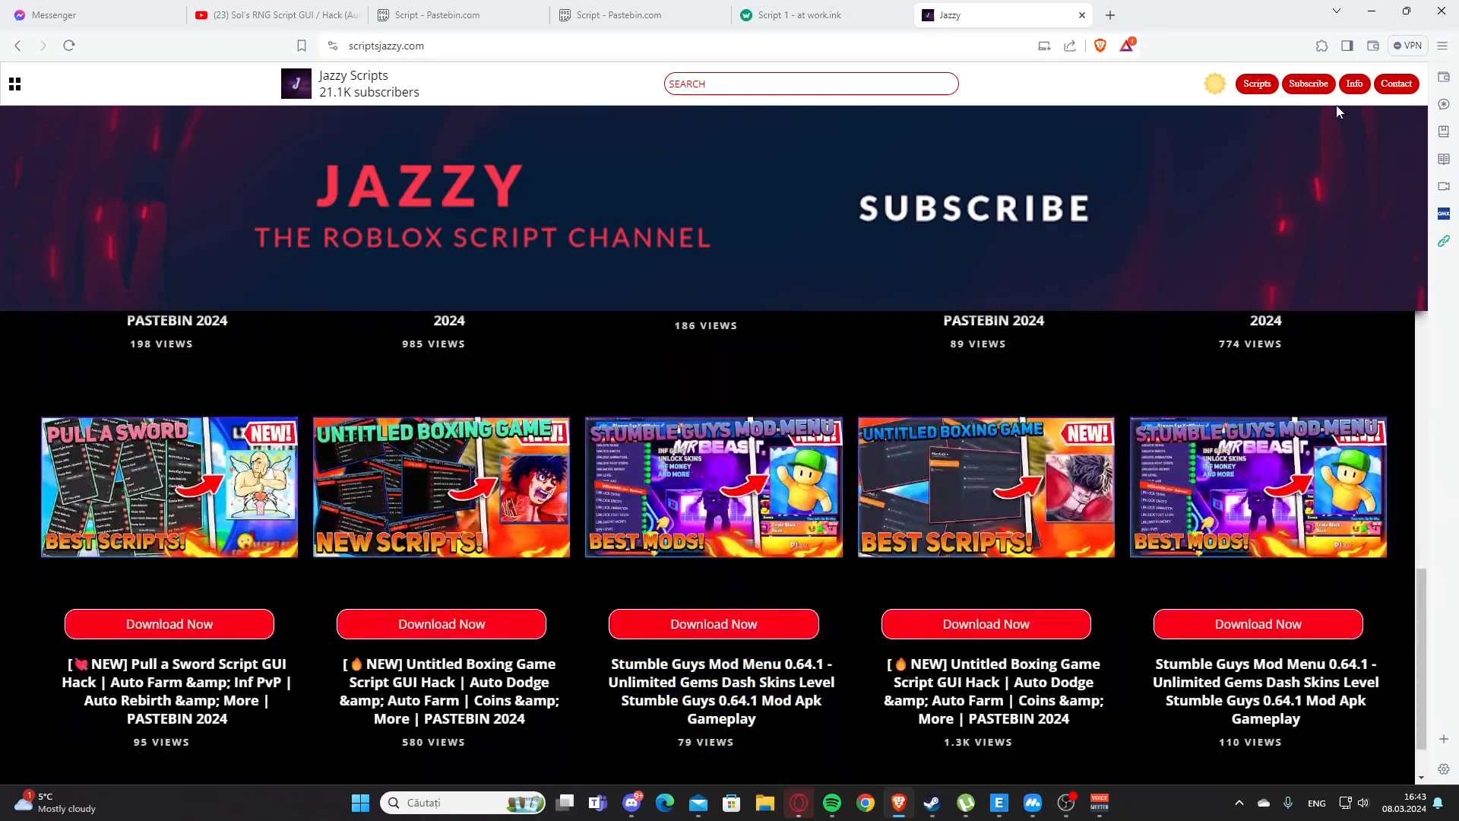
# Step: Search the catalogue for DOORS, then for UNTI to list Untitled Boxing Game scripts
pyautogui.click(810, 83)
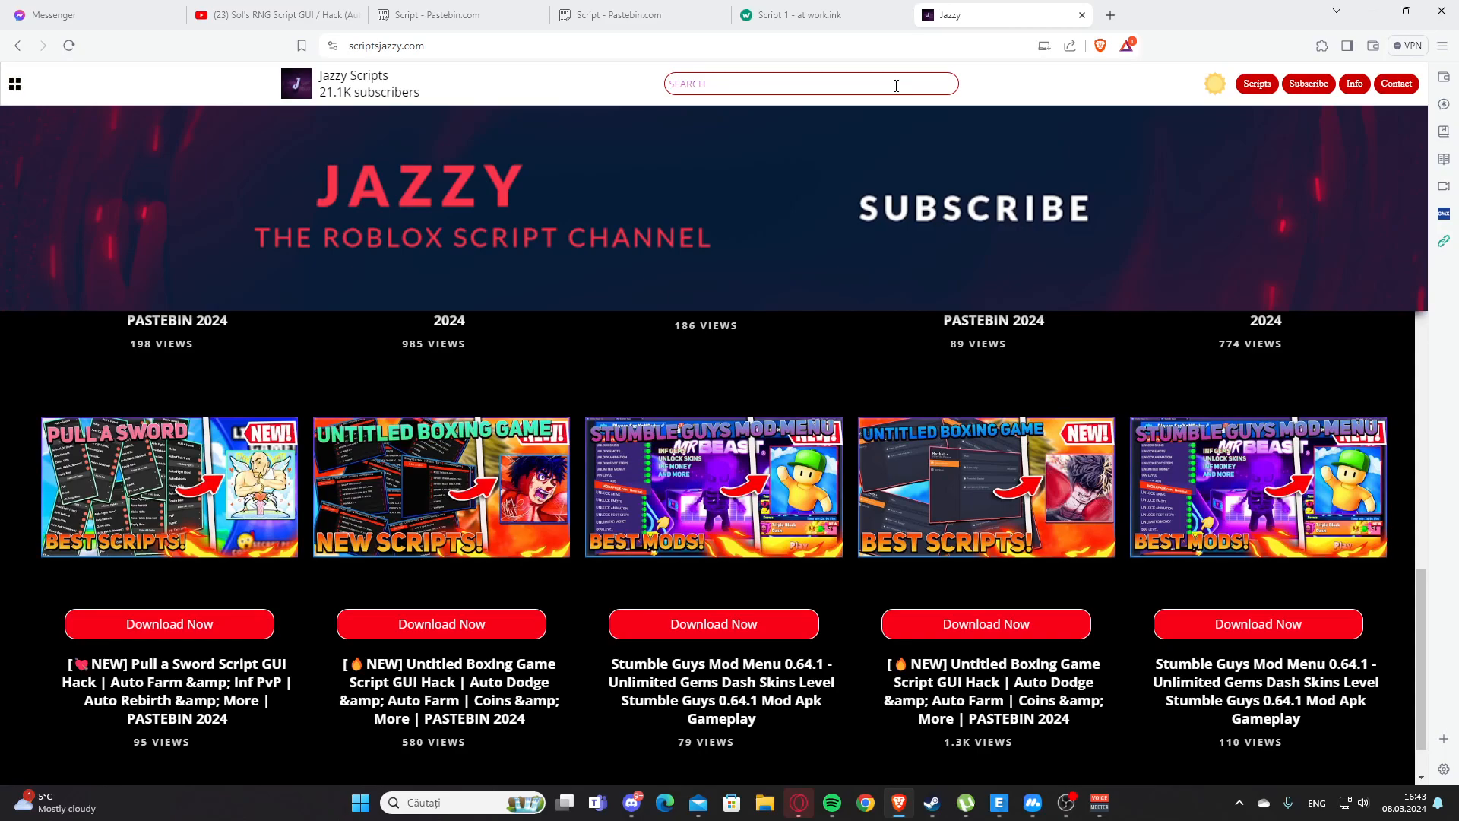
pyautogui.write('DOORS')
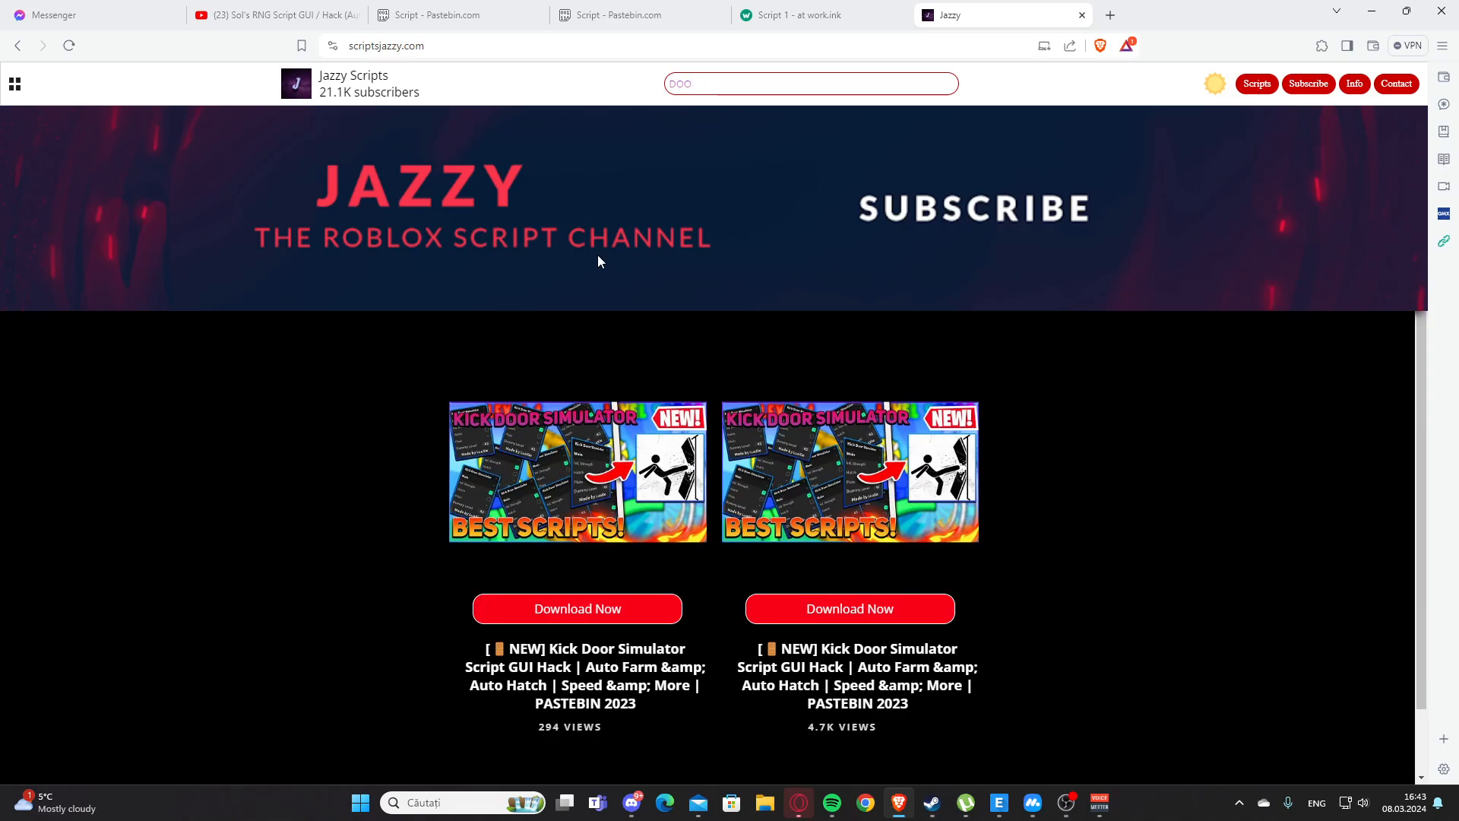
pyautogui.click(810, 82)
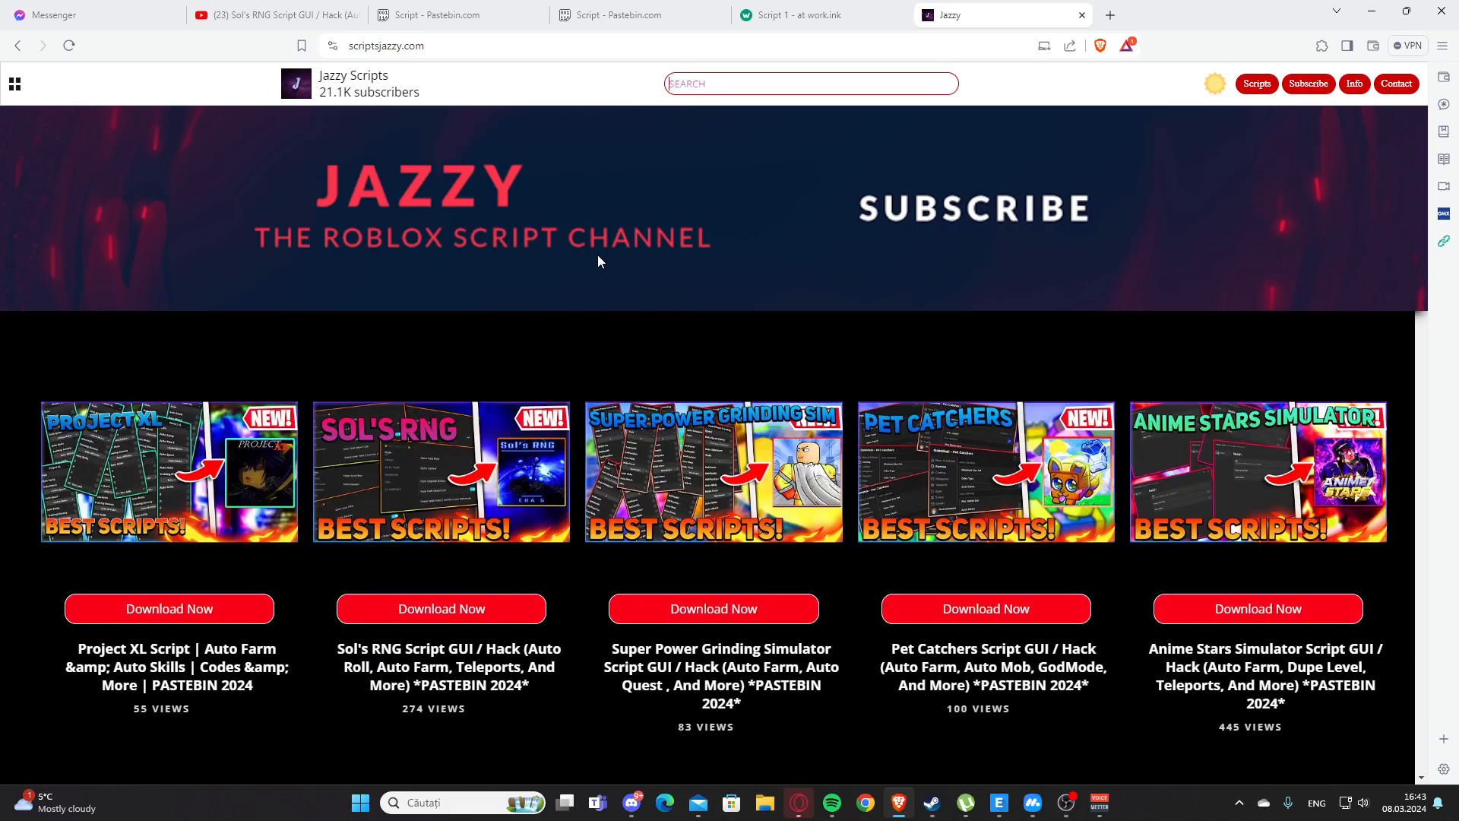
pyautogui.write('UH')
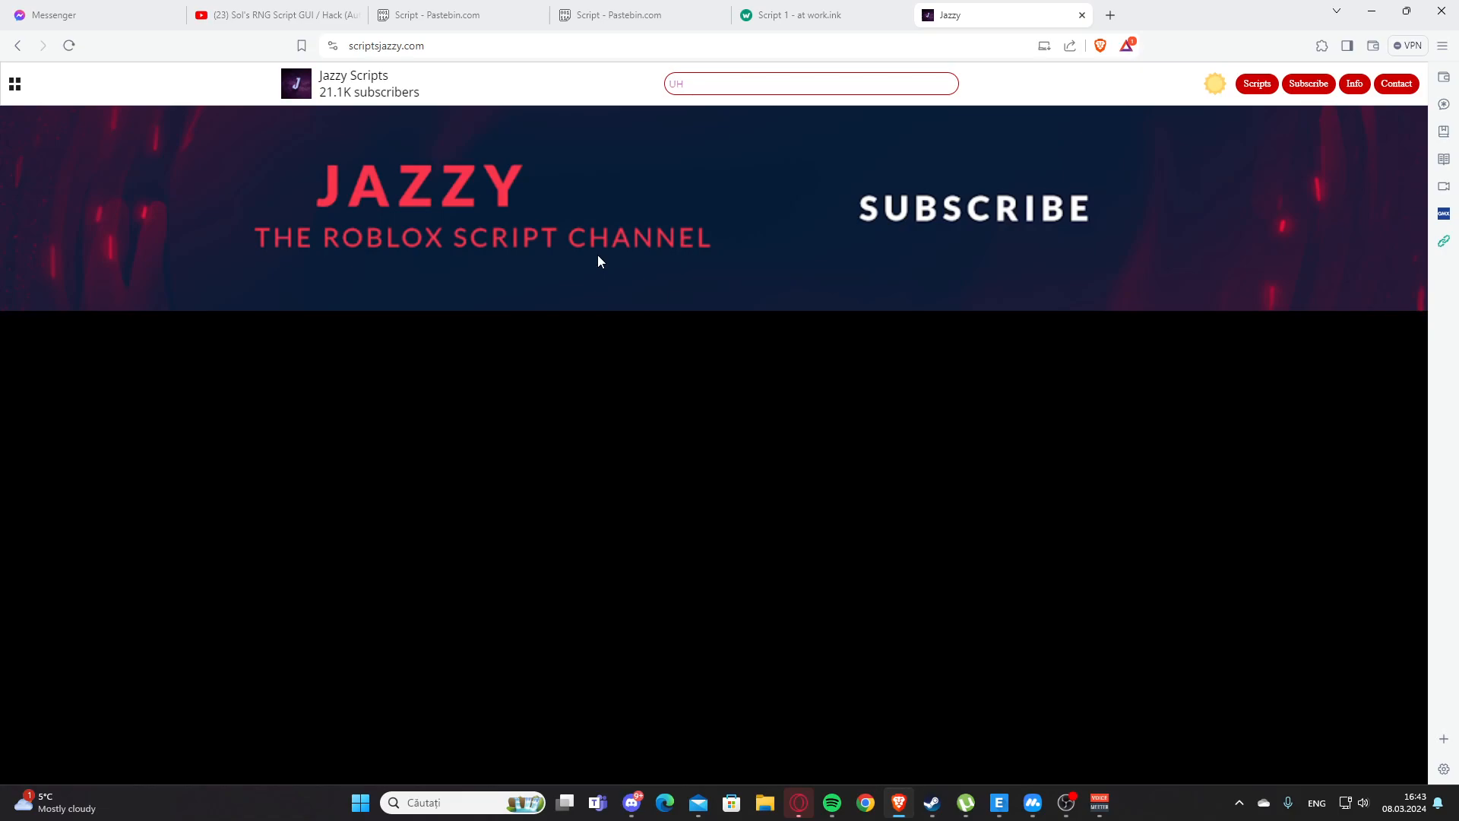
pyautogui.write('NTI')
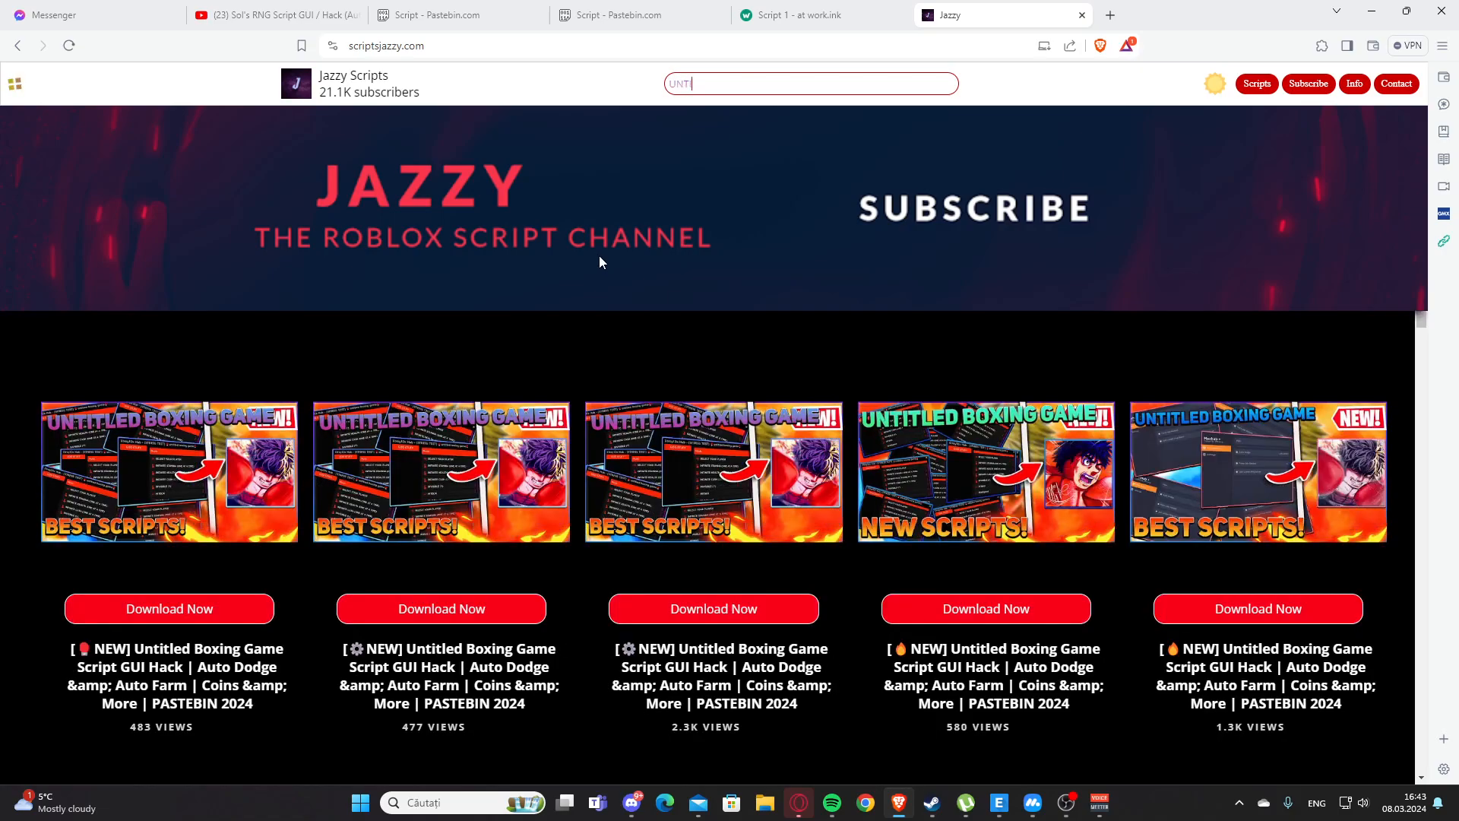
pyautogui.scroll(-3)
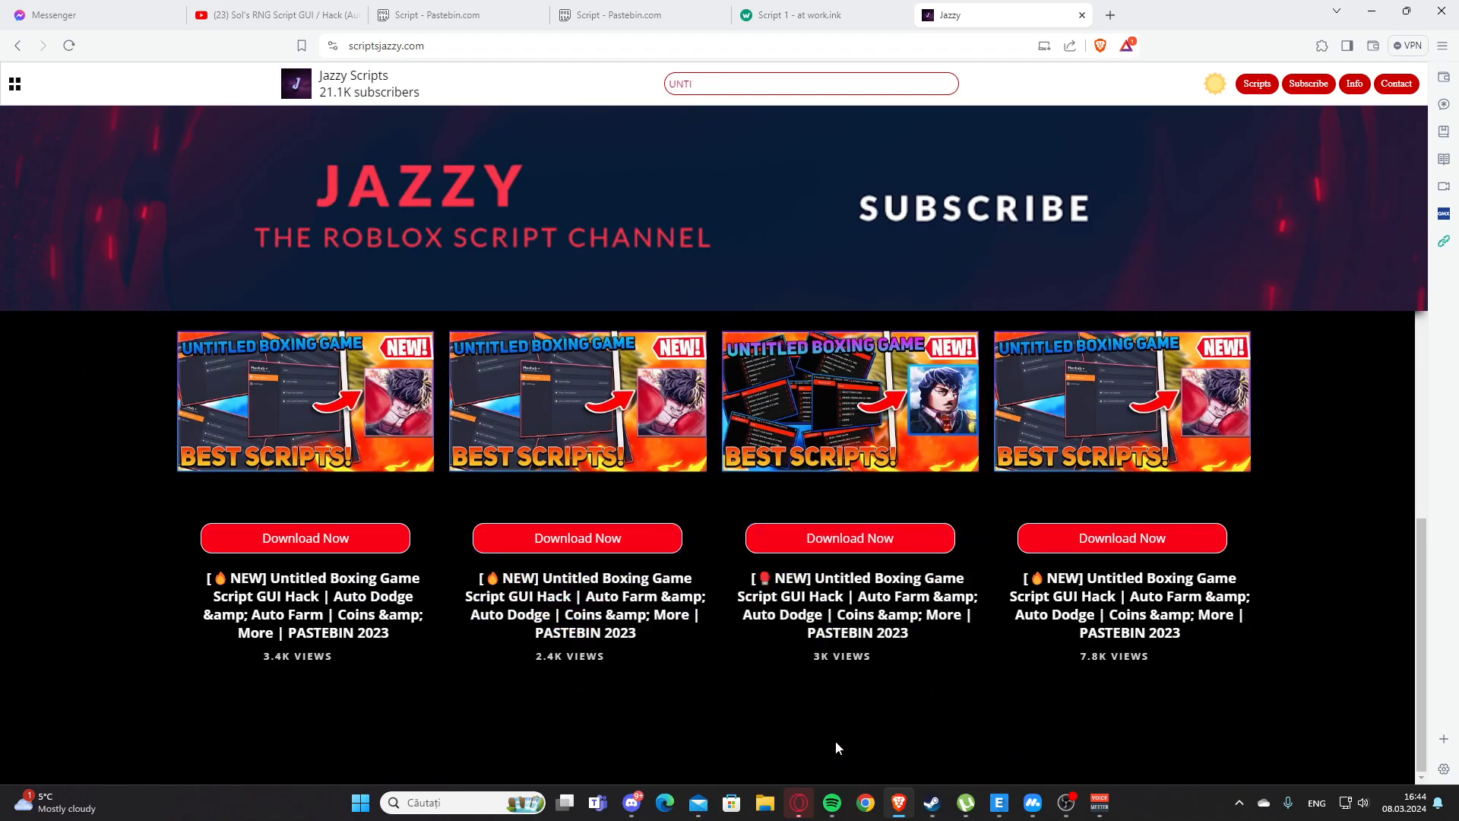
pyautogui.moveTo(832, 735)
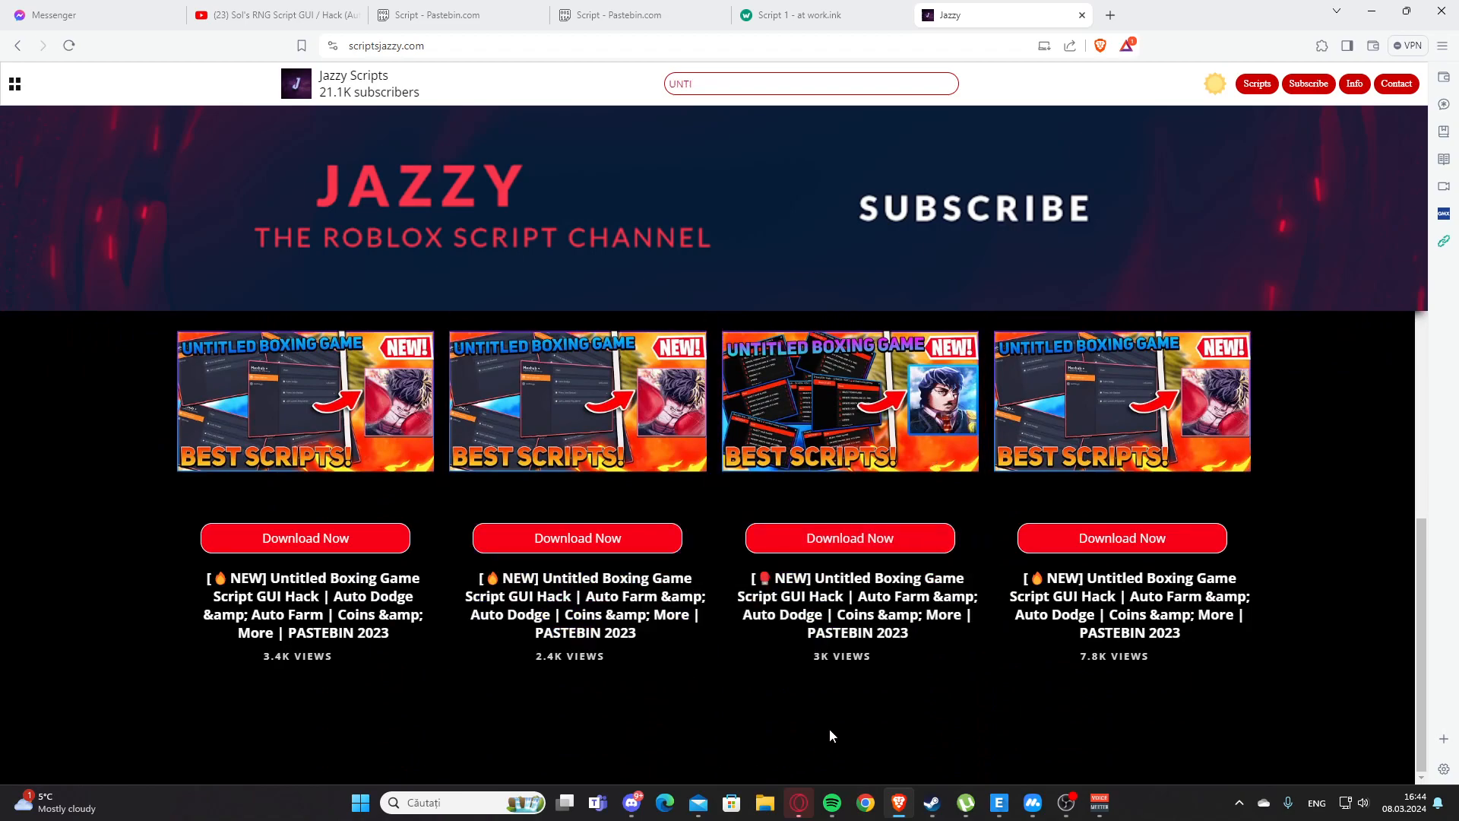